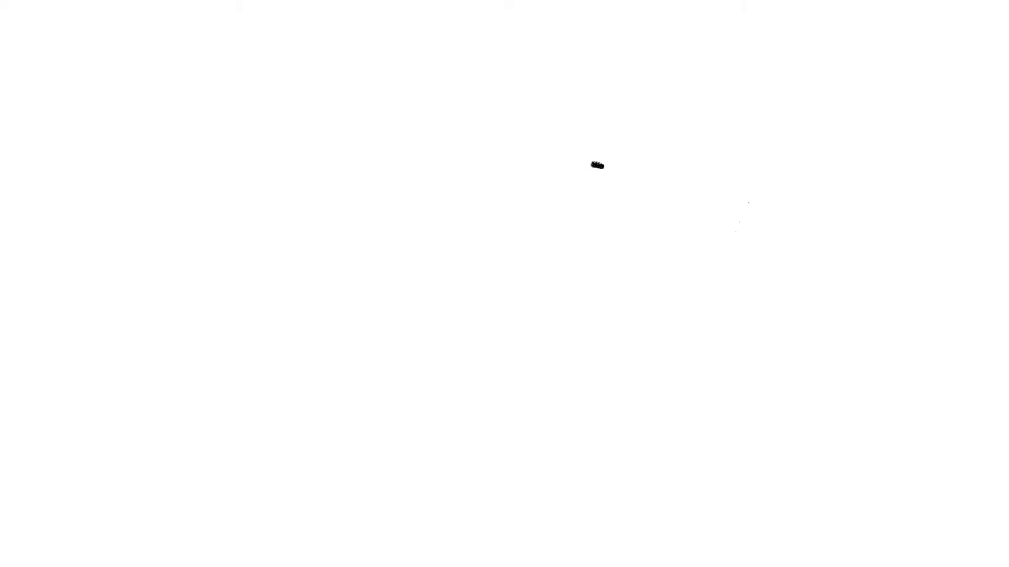
left_click_drag(595, 161, 327, 205)
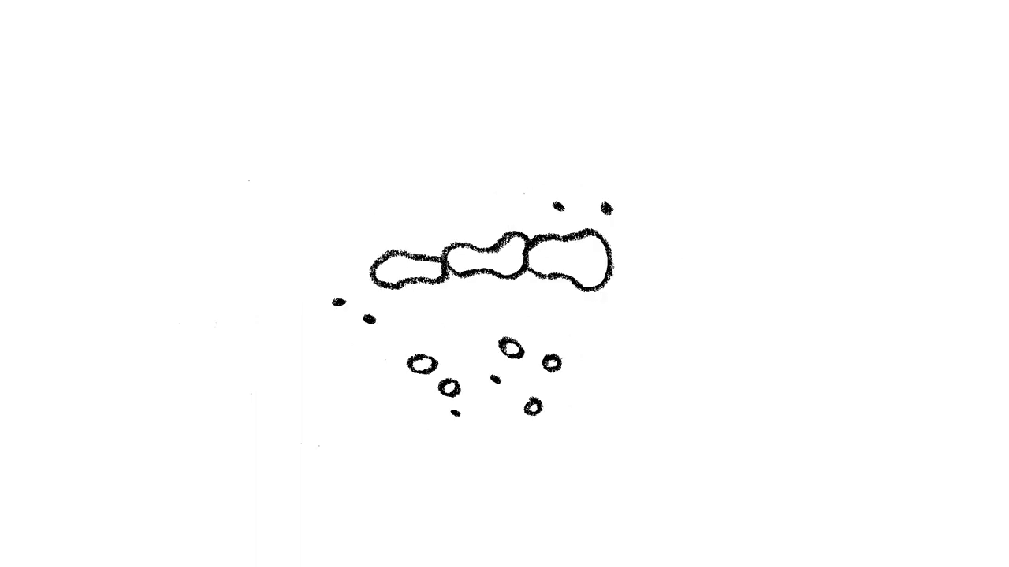
type("glacial, ablation,")
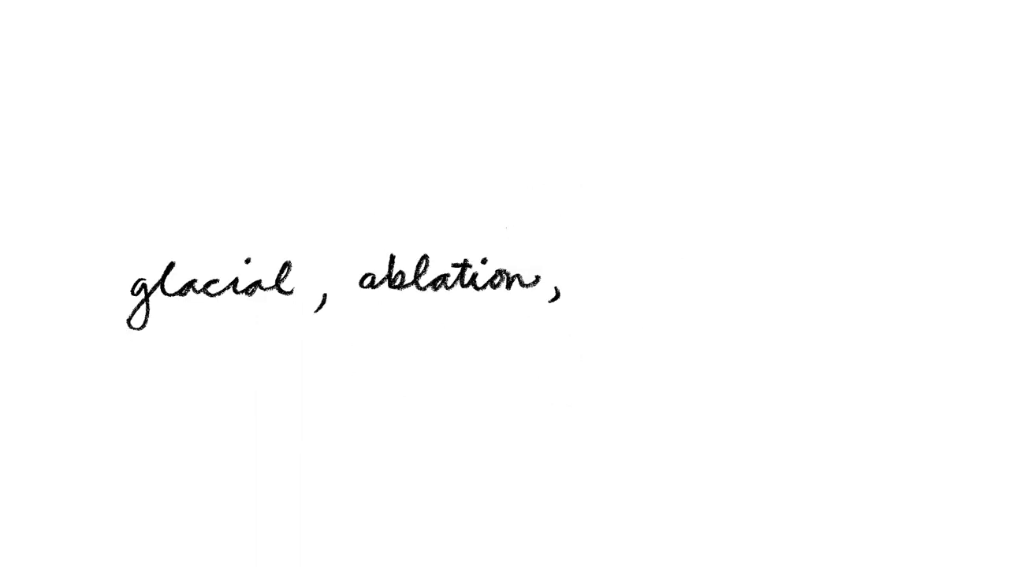